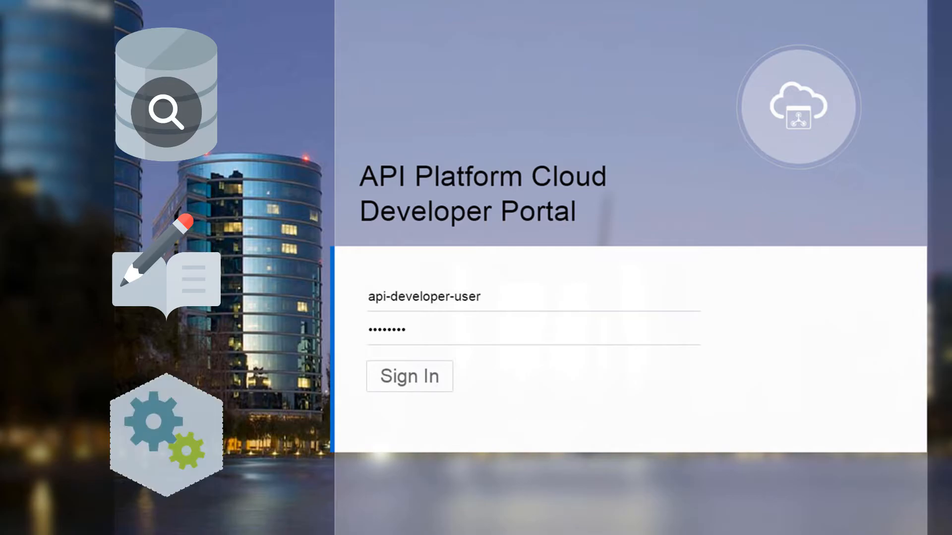
Sign in with the developer credentials and browse down the APIs catalogue
left_click(409, 376)
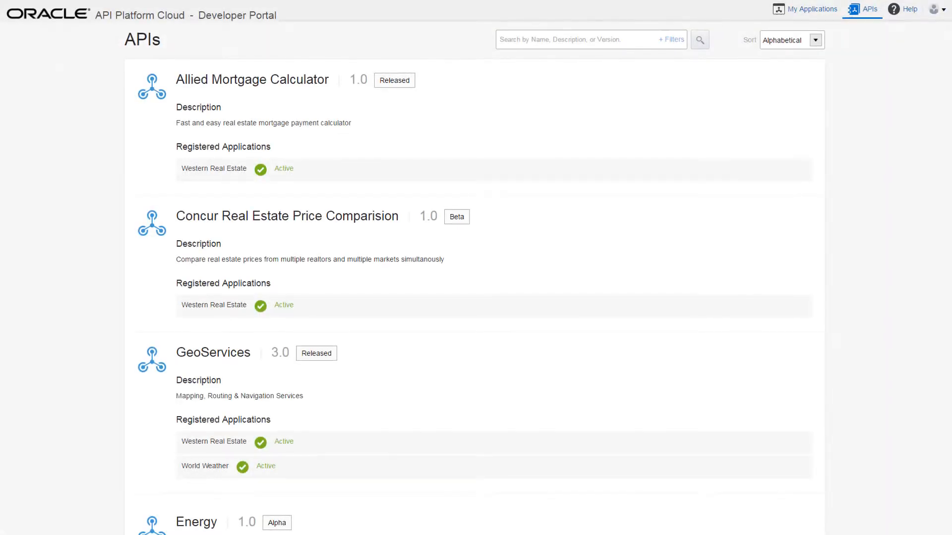
scroll("down", 3)
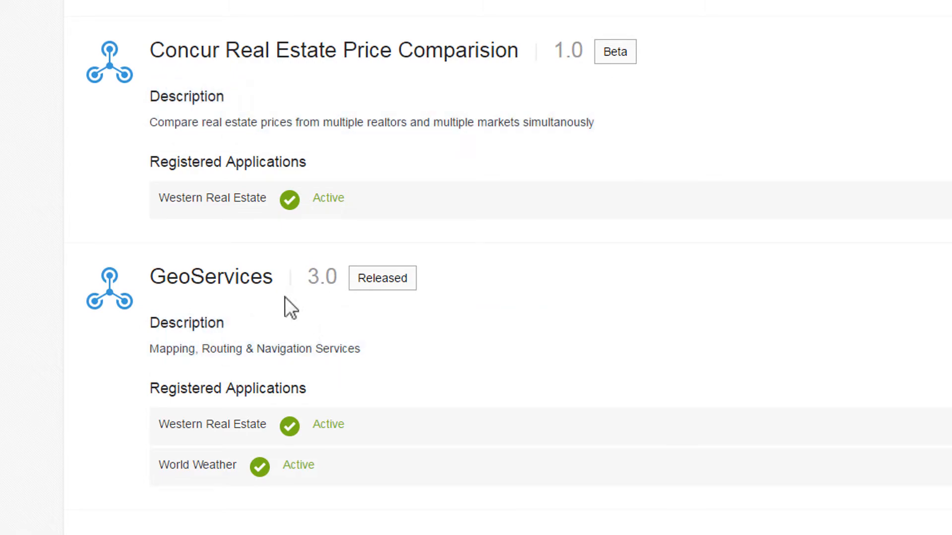
left_click(210, 278)
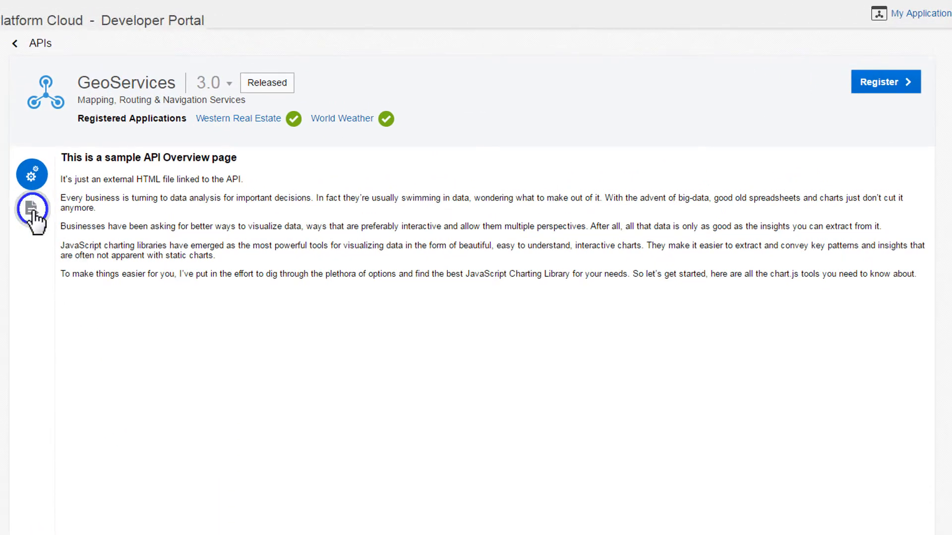
left_click(31, 209)
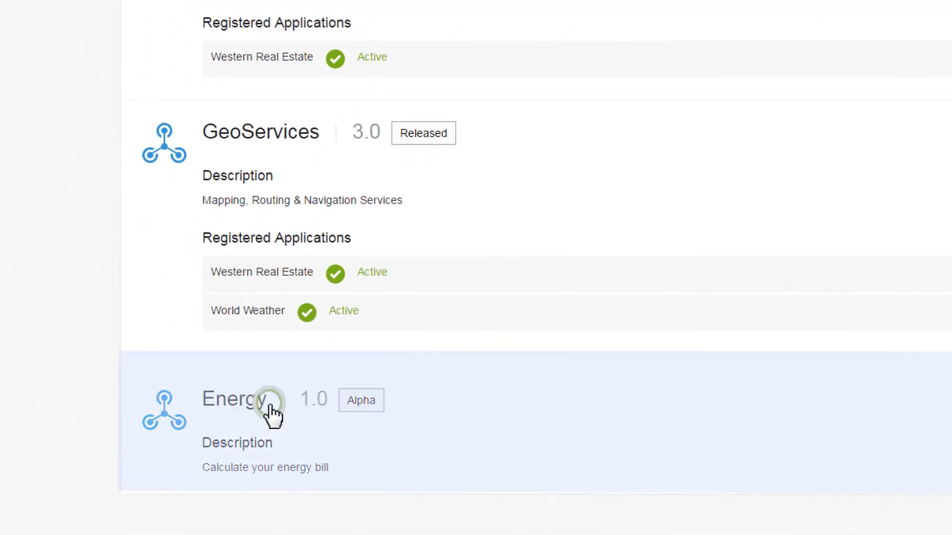
View the Energy API's Gas and Electricity Estimate endpoints and begin registering an application to it
left_click(252, 406)
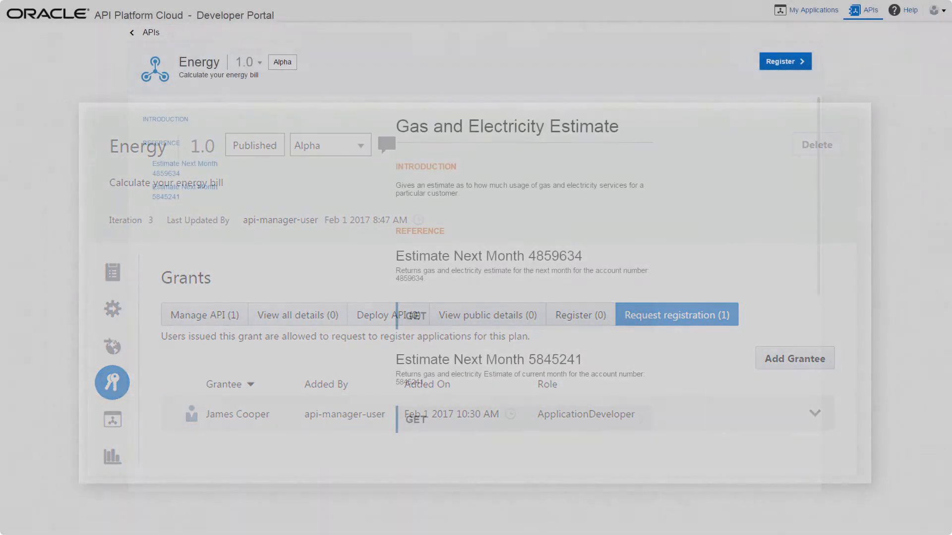
left_click(785, 62)
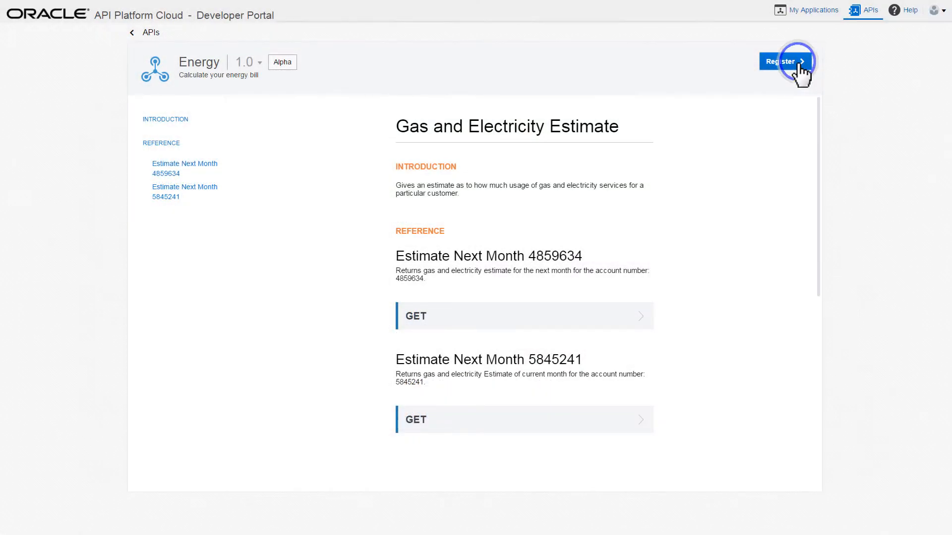
Create a new application named Energy App with contact details and save it, requesting registration to Energy
left_click(786, 62)
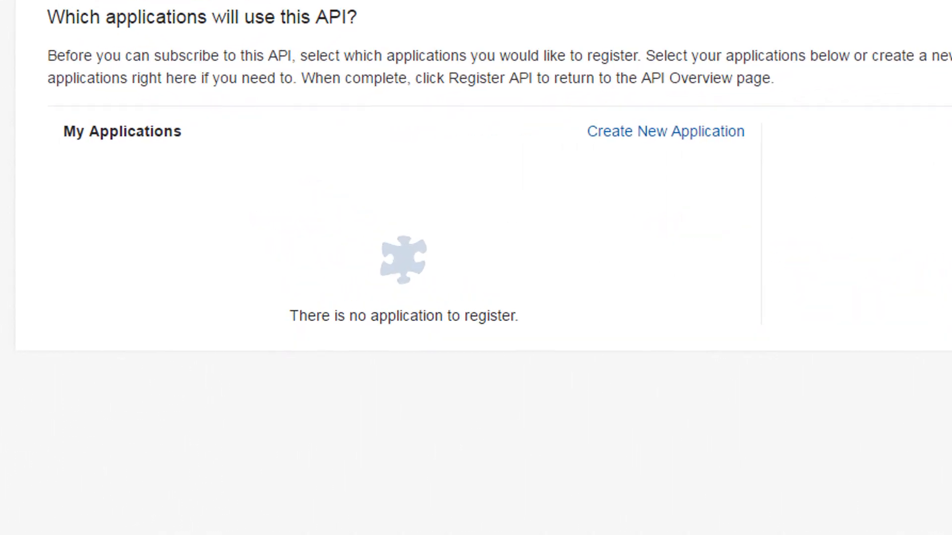
left_click(666, 131)
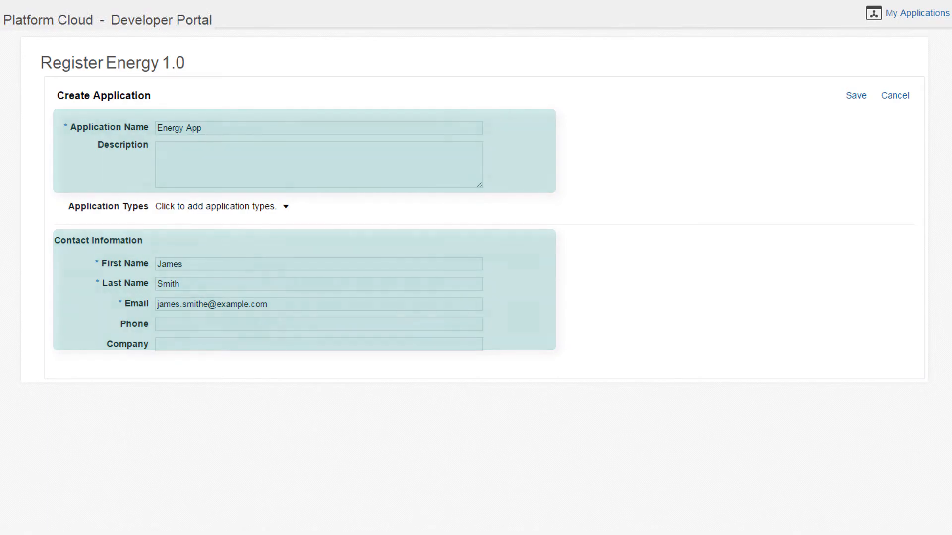
left_click(857, 95)
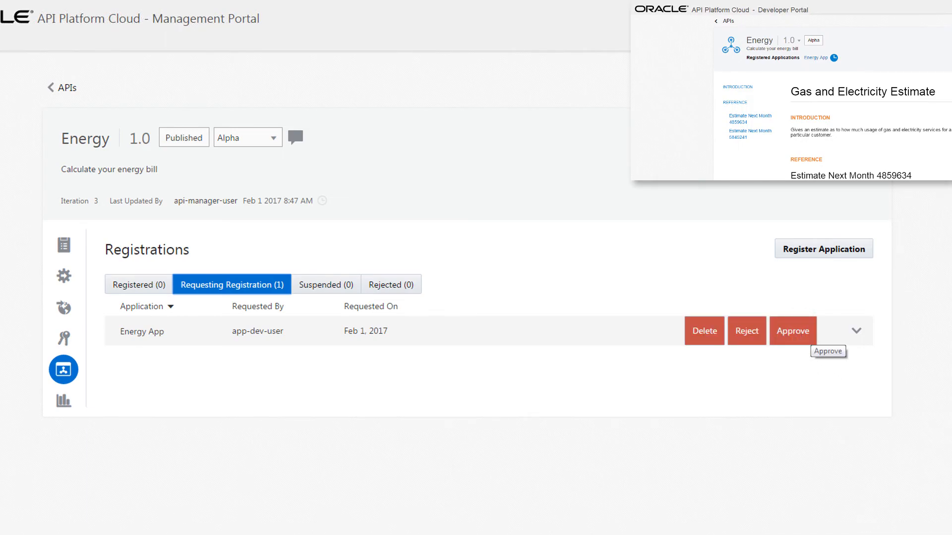
Approve Energy App's pending request in the Management Portal, then unregister Energy App from Energy 1.0
left_click(793, 332)
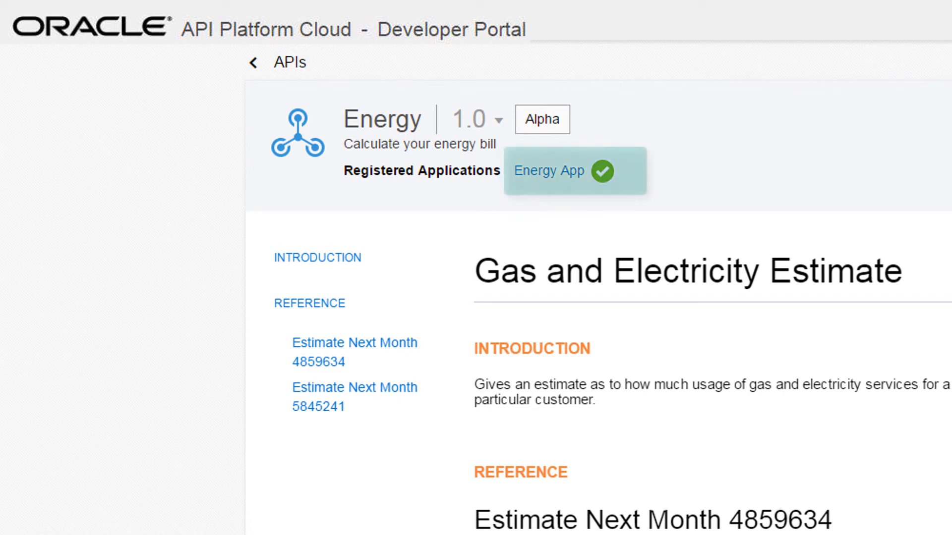
left_click(550, 171)
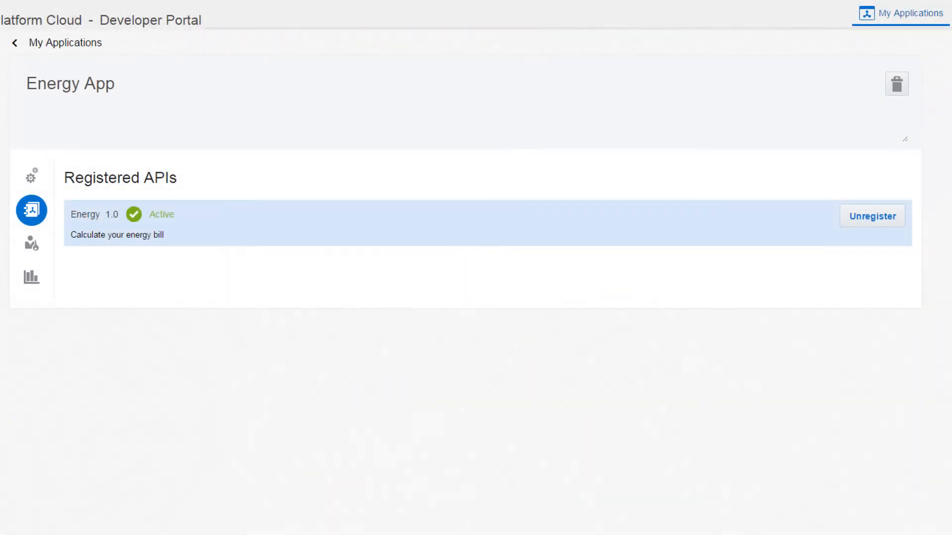
left_click(873, 216)
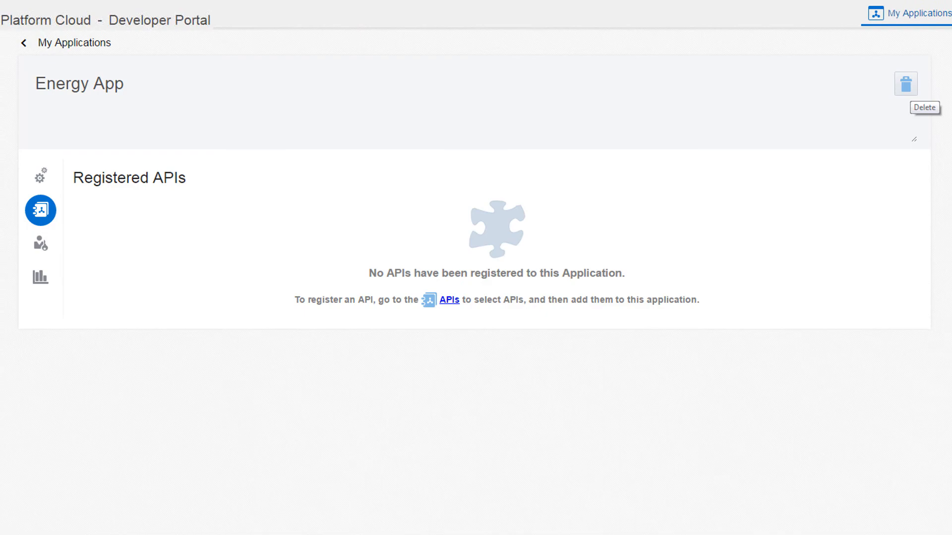